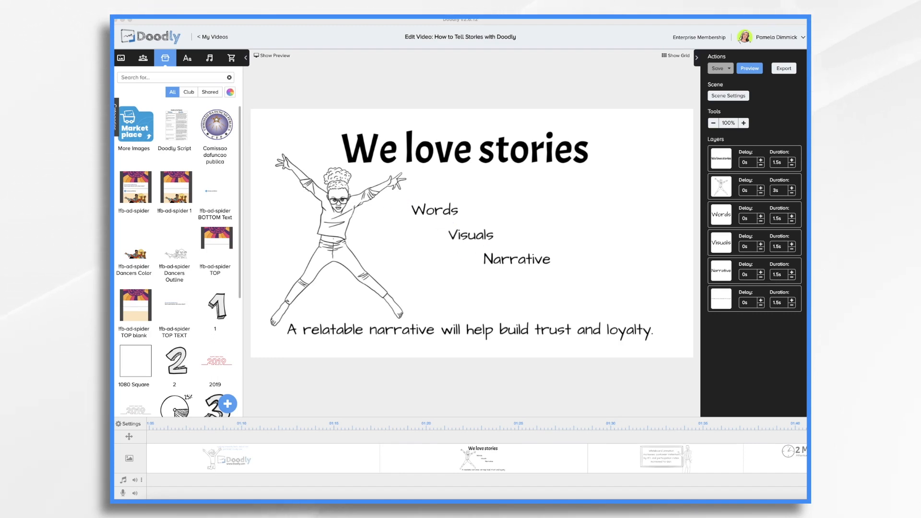
- Drag through the timeline to the whiteboard scene citing 15% retention and 66% participation
drag(229, 381, 746, 367)
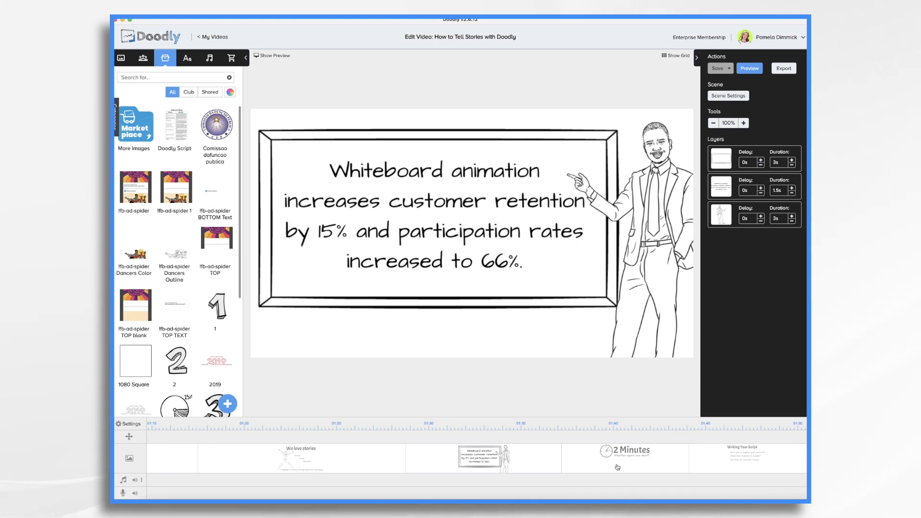
- Open the '2 Minutes — Attention spans are short!' clock scene
click(624, 458)
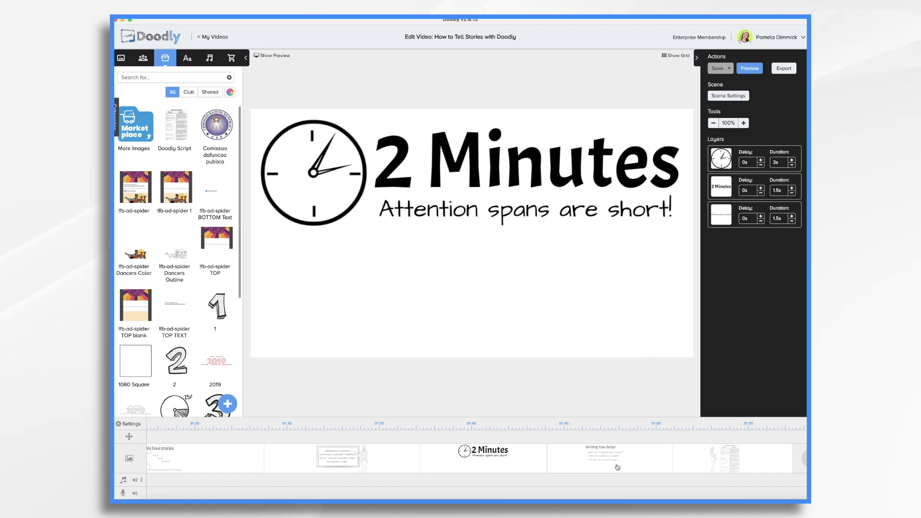
mouse_move(435, 469)
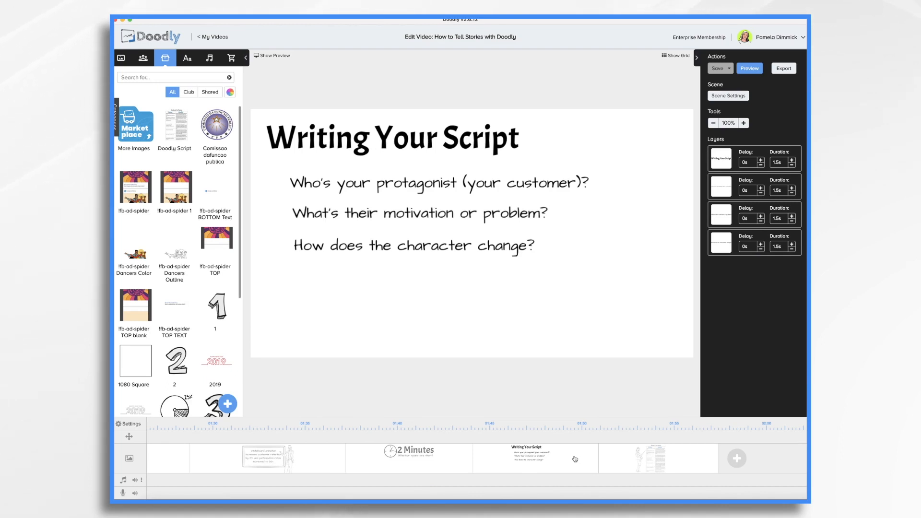
drag(470, 193, 570, 197)
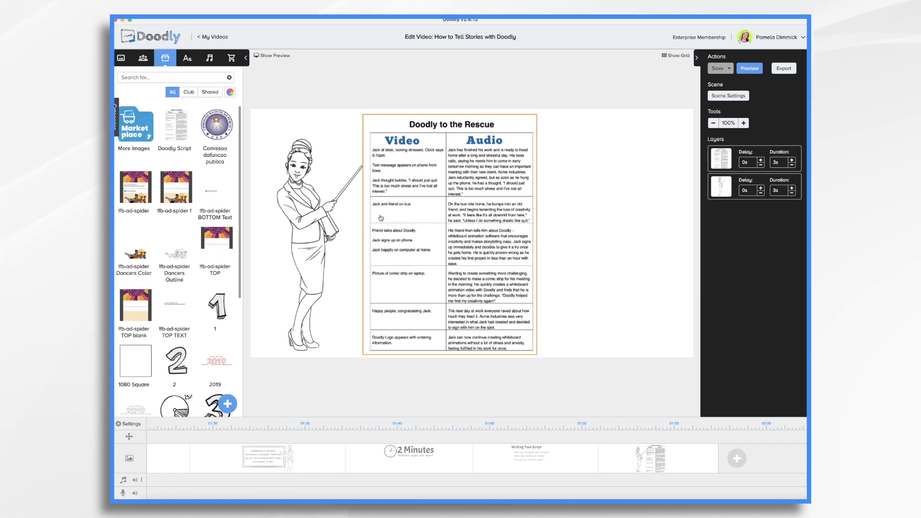
mouse_move(429, 161)
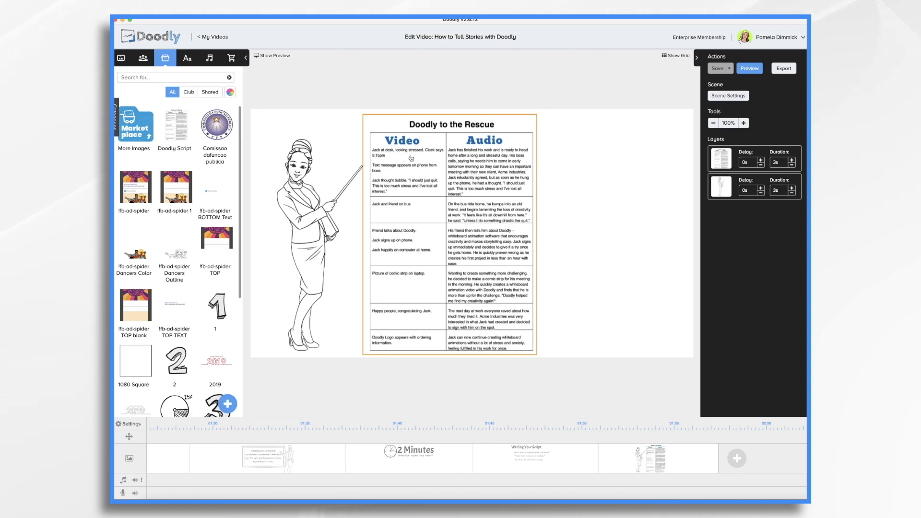
mouse_move(393, 175)
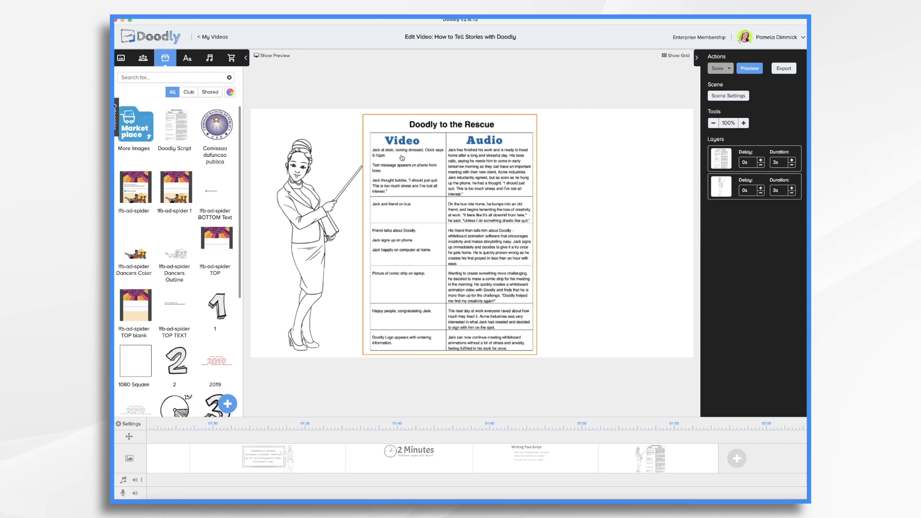
mouse_move(409, 205)
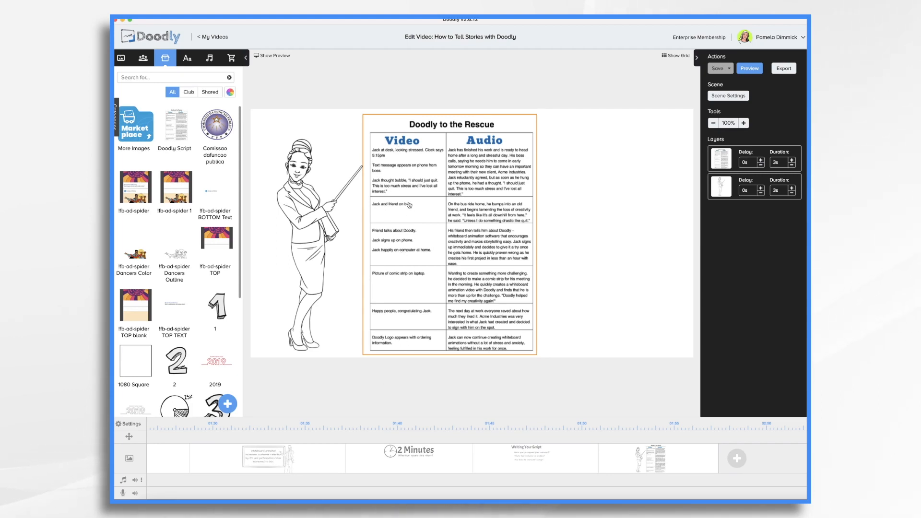
mouse_move(329, 465)
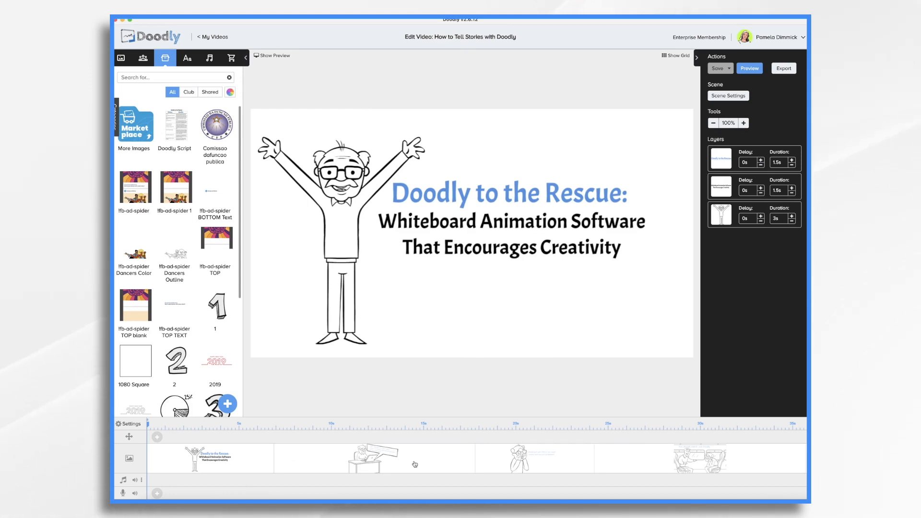
- Bring up the context menu for the rescue video's boss-at-desk scene
right_click(374, 458)
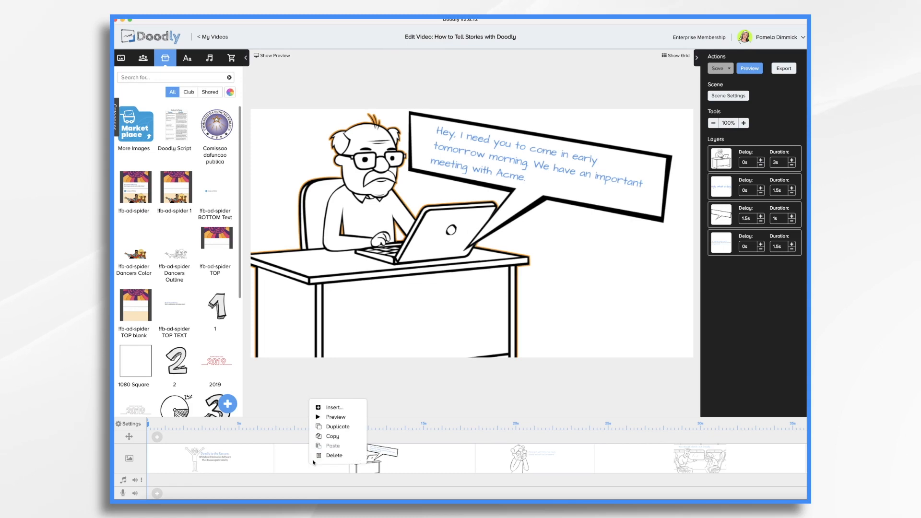
- Preview the boss-at-desk scene with its animating speech bubble
click(336, 419)
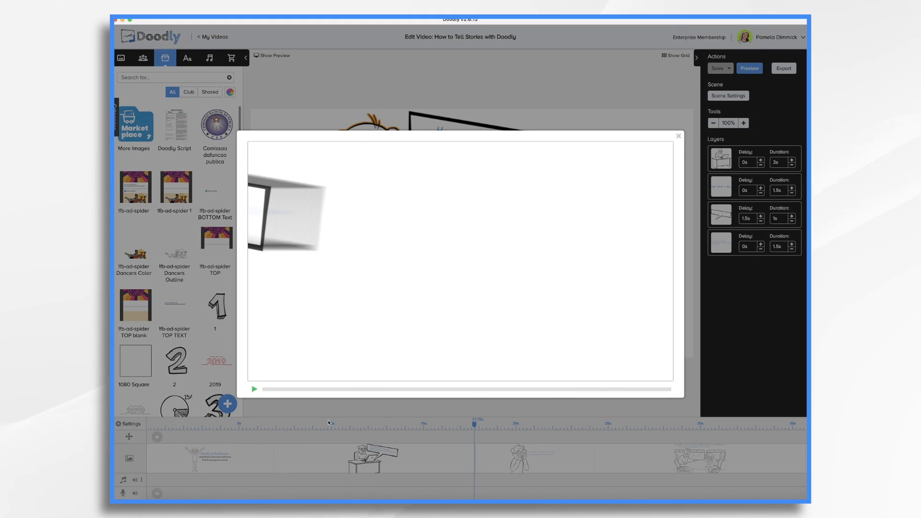
mouse_move(677, 141)
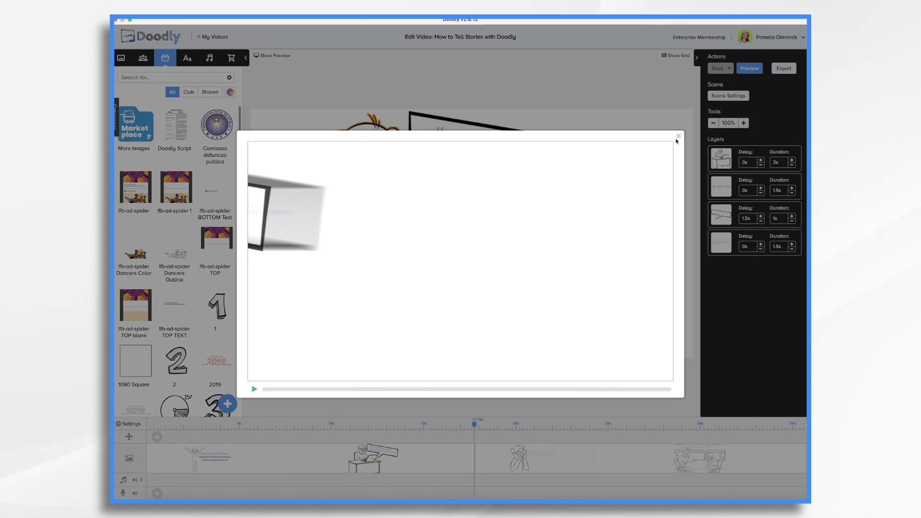
- Close the scene preview and move to the closing Doodly logo scene
click(678, 136)
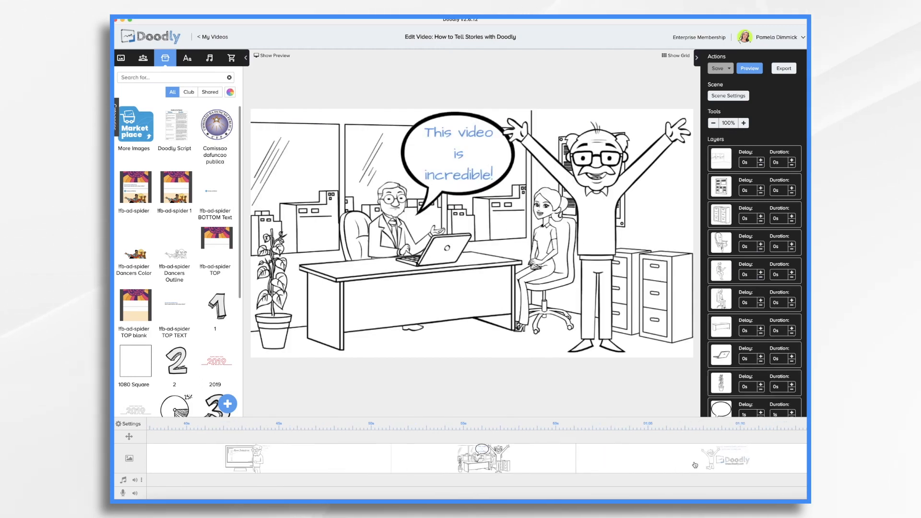
click(438, 245)
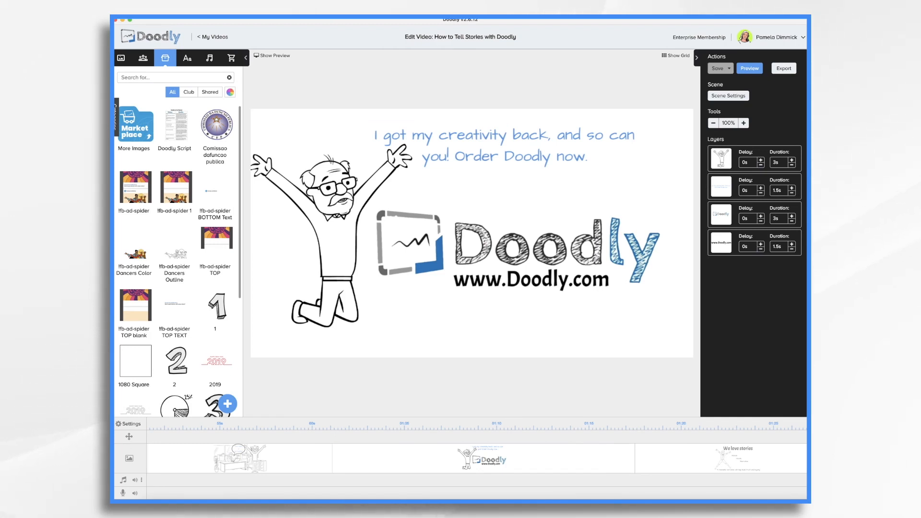
mouse_move(216, 478)
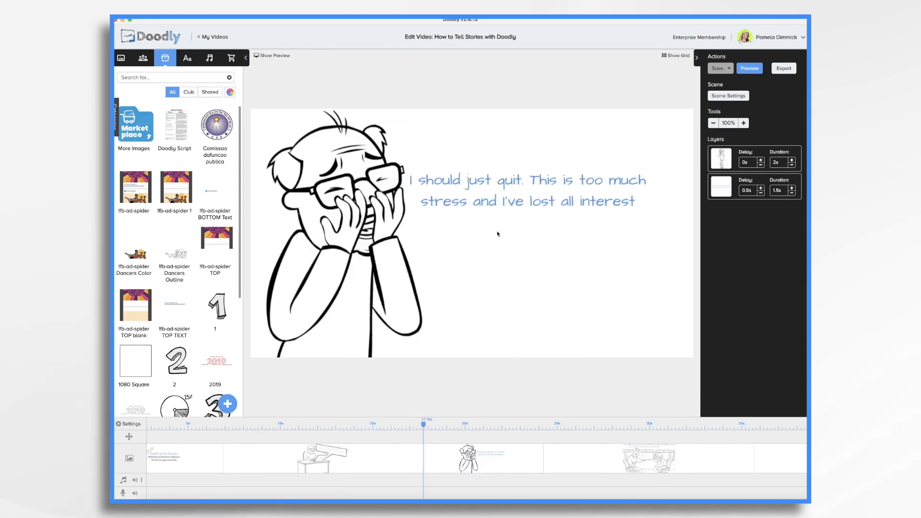
mouse_move(543, 342)
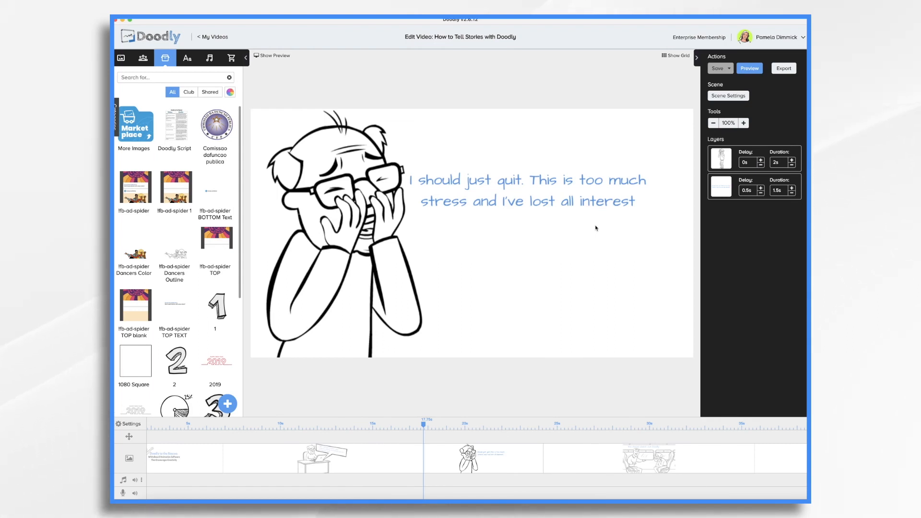
mouse_move(592, 271)
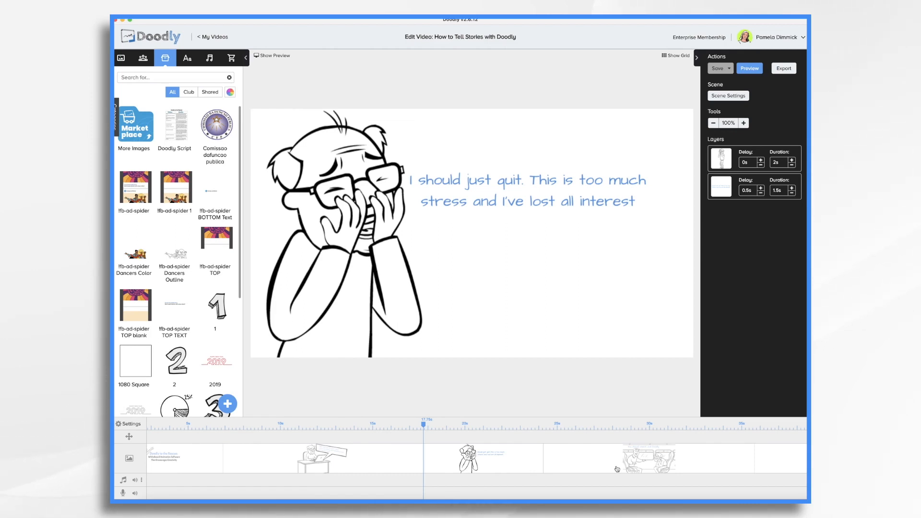
mouse_move(377, 459)
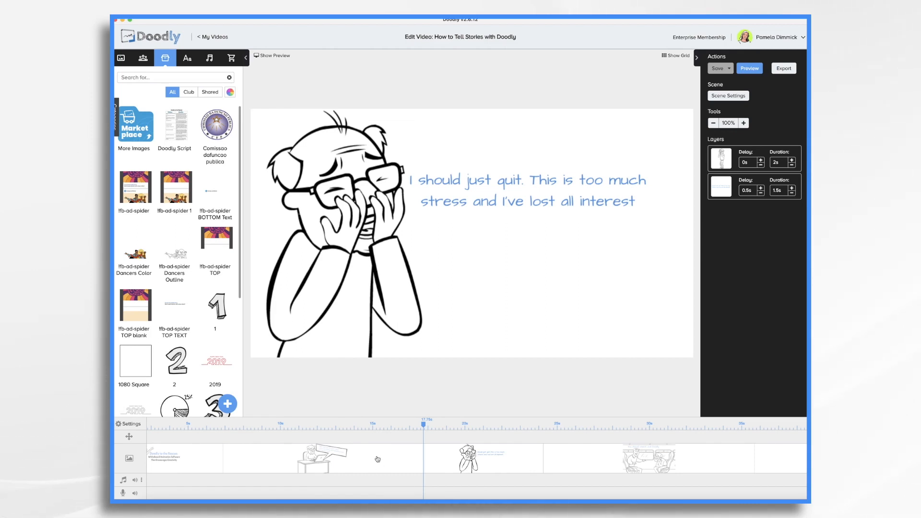
mouse_move(553, 466)
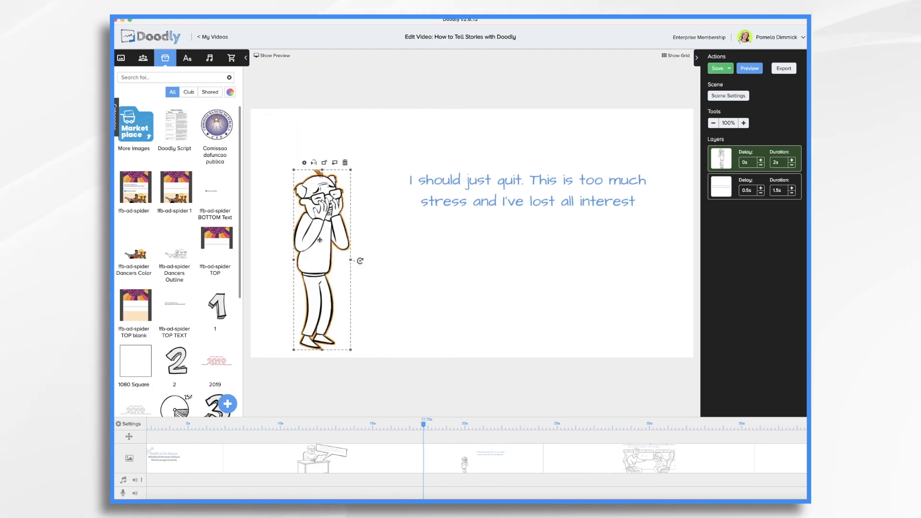
- Deselect the resized stressed man and save the video
click(444, 298)
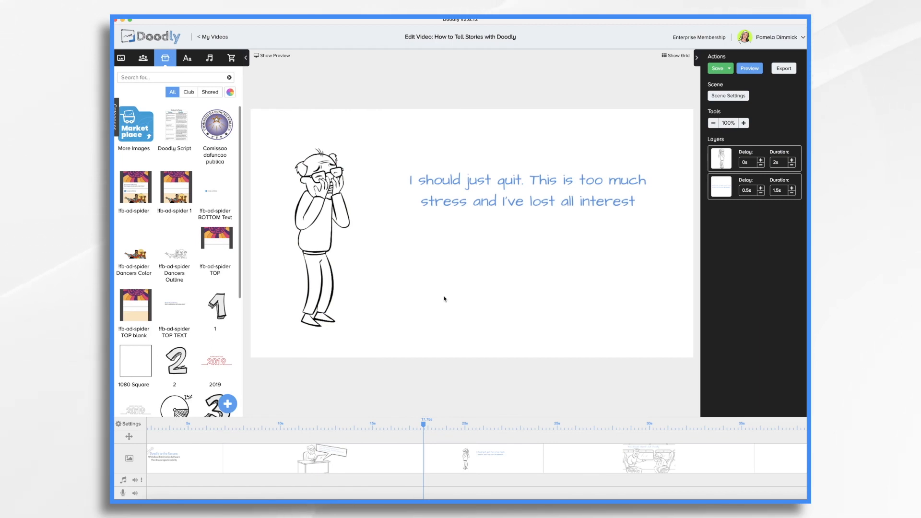
click(717, 68)
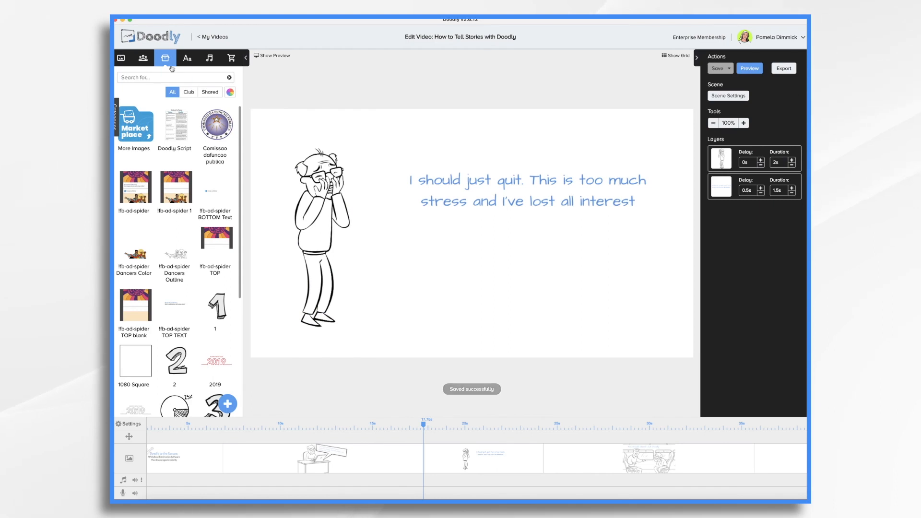
- Filter the audio library to Sound Effects and open the 'This video is incredible!' office scene
click(209, 58)
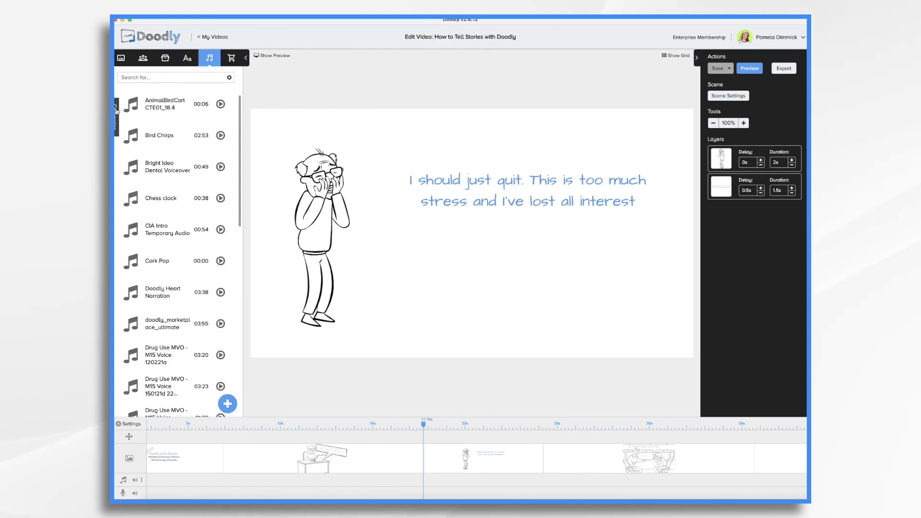
click(115, 112)
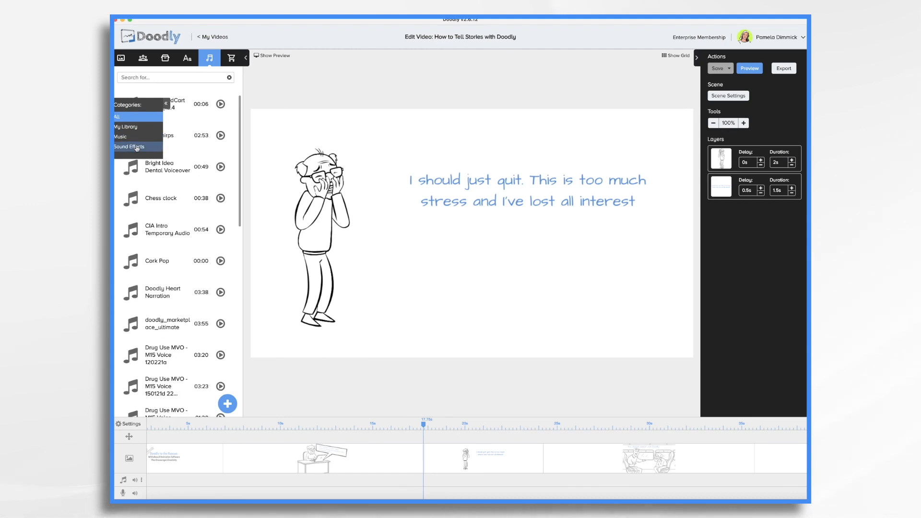
click(129, 146)
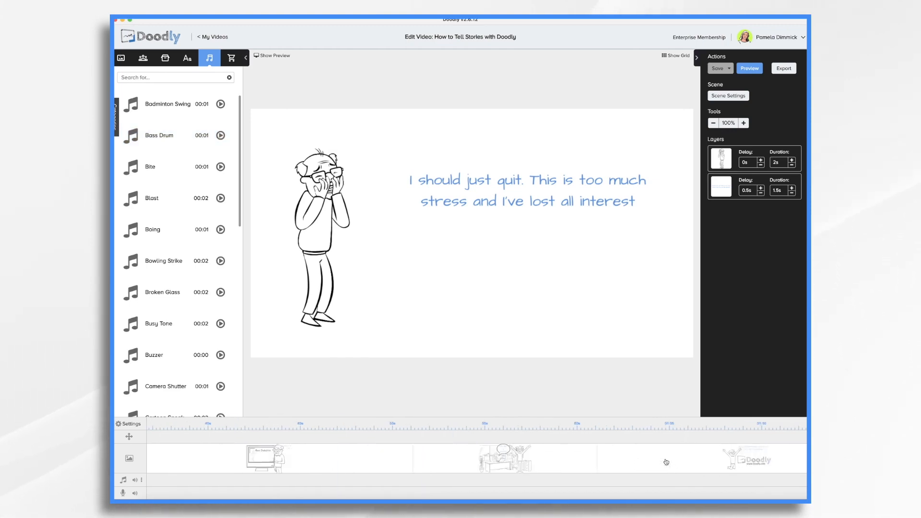
click(511, 458)
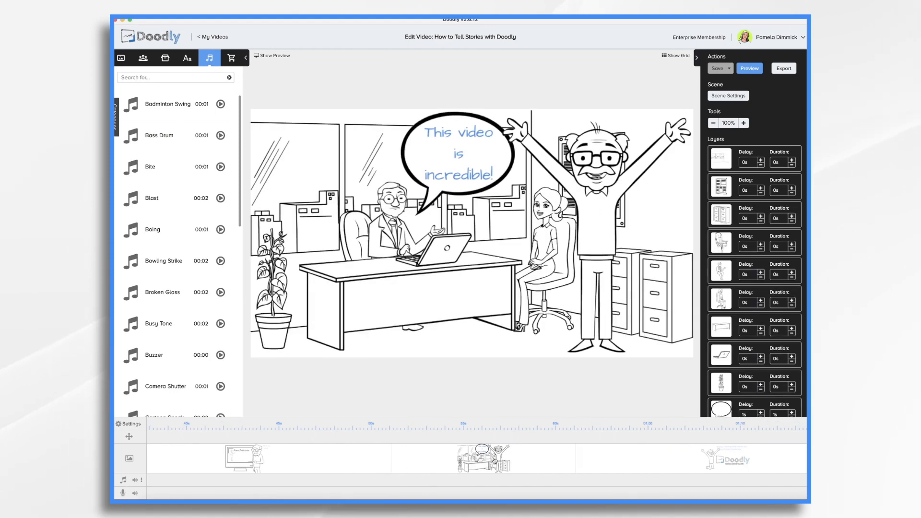